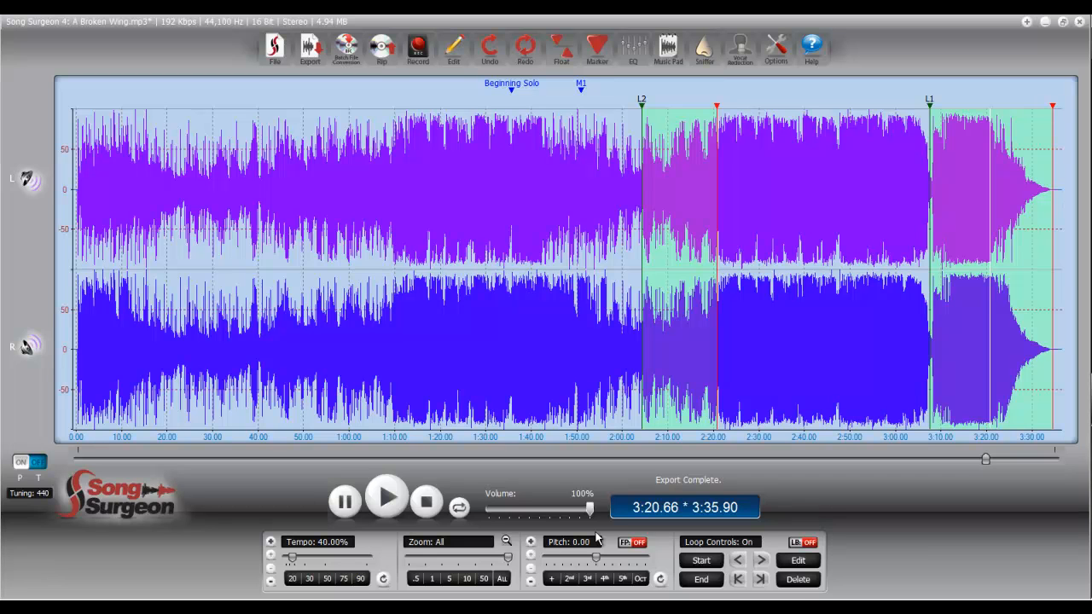
mouse_move(481, 528)
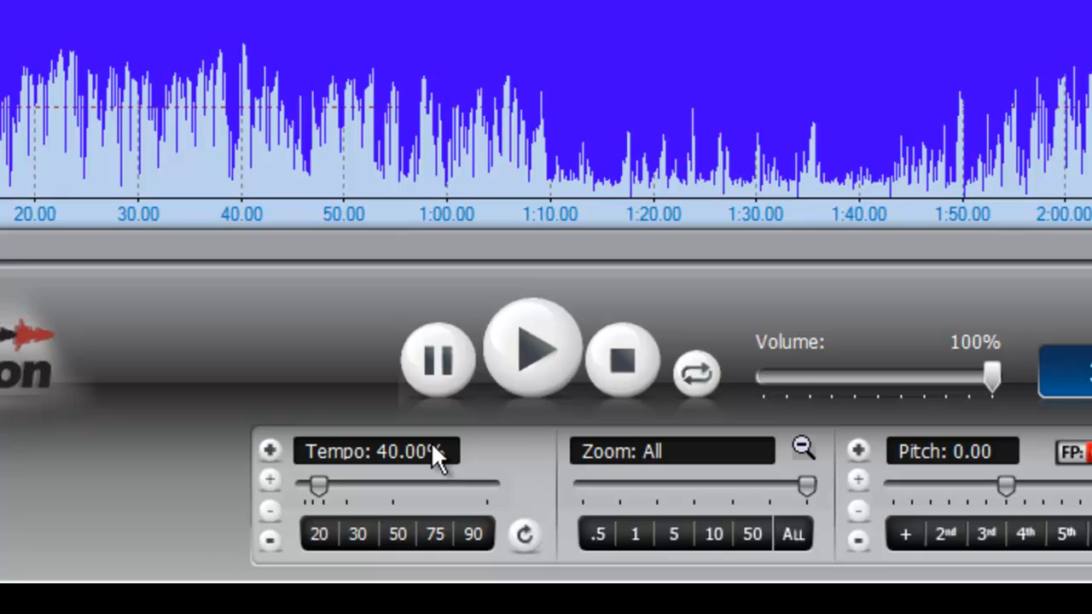
mouse_move(453, 450)
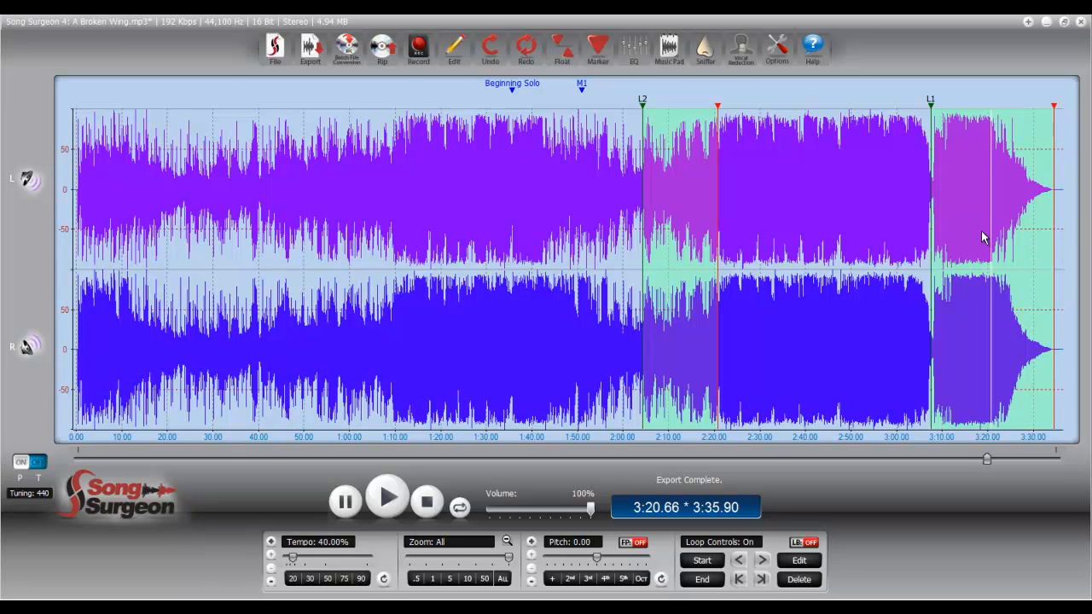
mouse_move(979, 237)
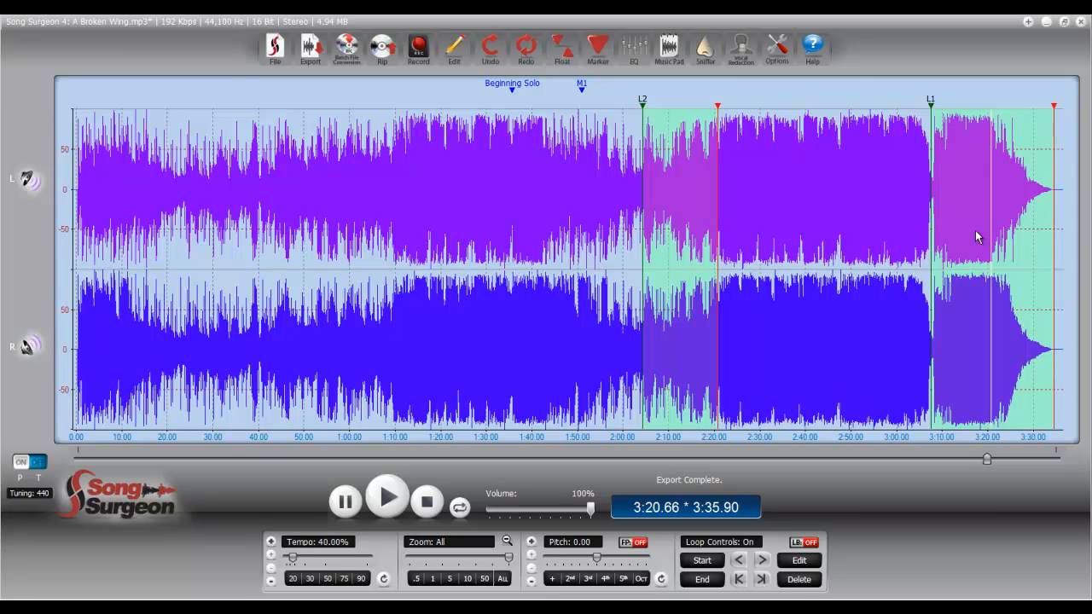
mouse_move(970, 237)
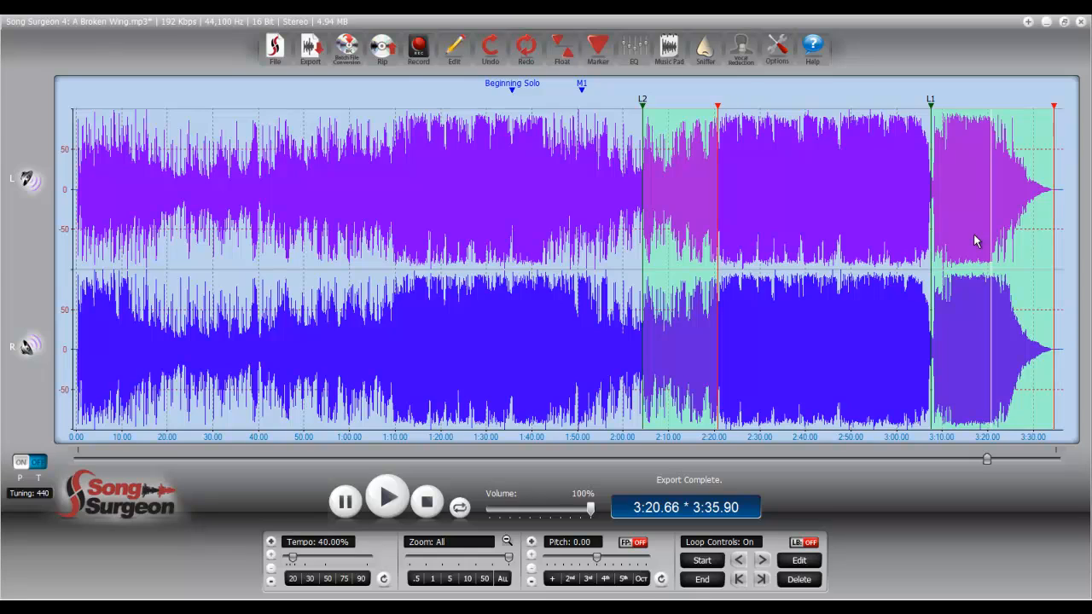
mouse_move(725, 148)
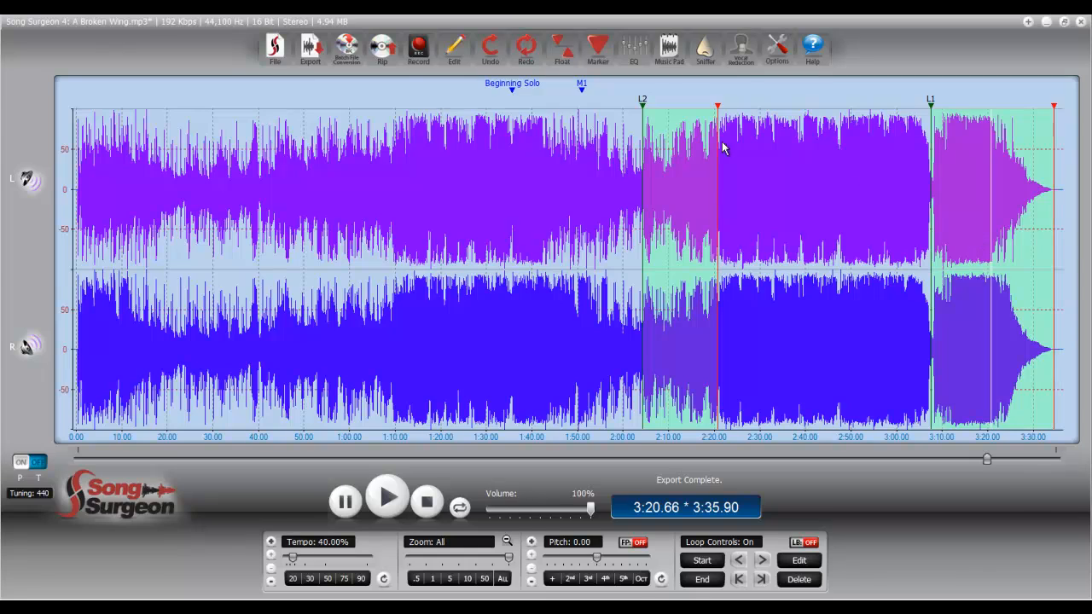
- Export the current loop L1 on its own from the Export menu
left_click(310, 48)
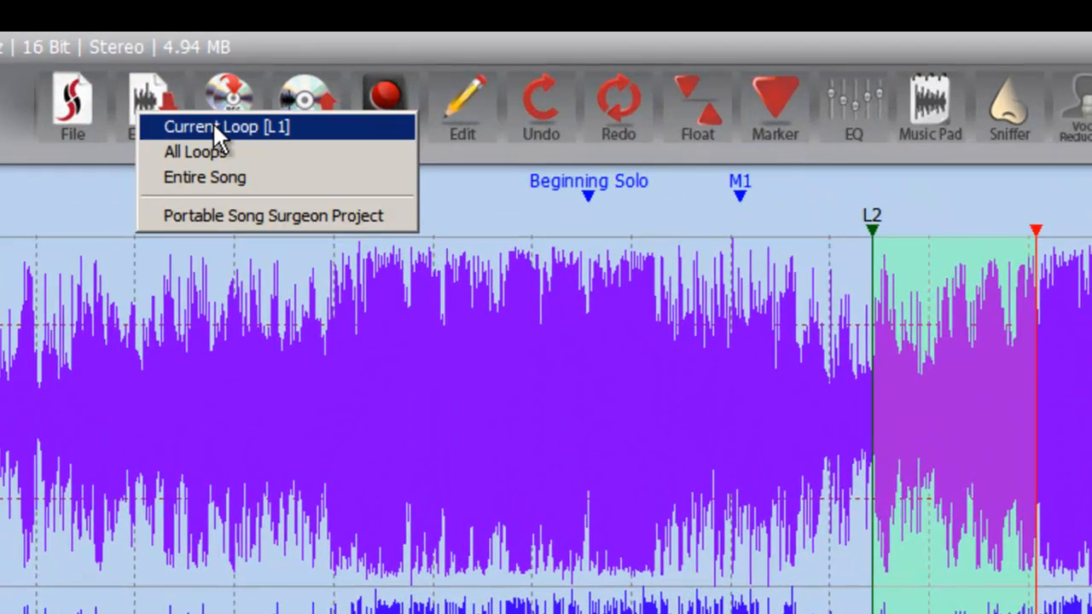
mouse_move(247, 141)
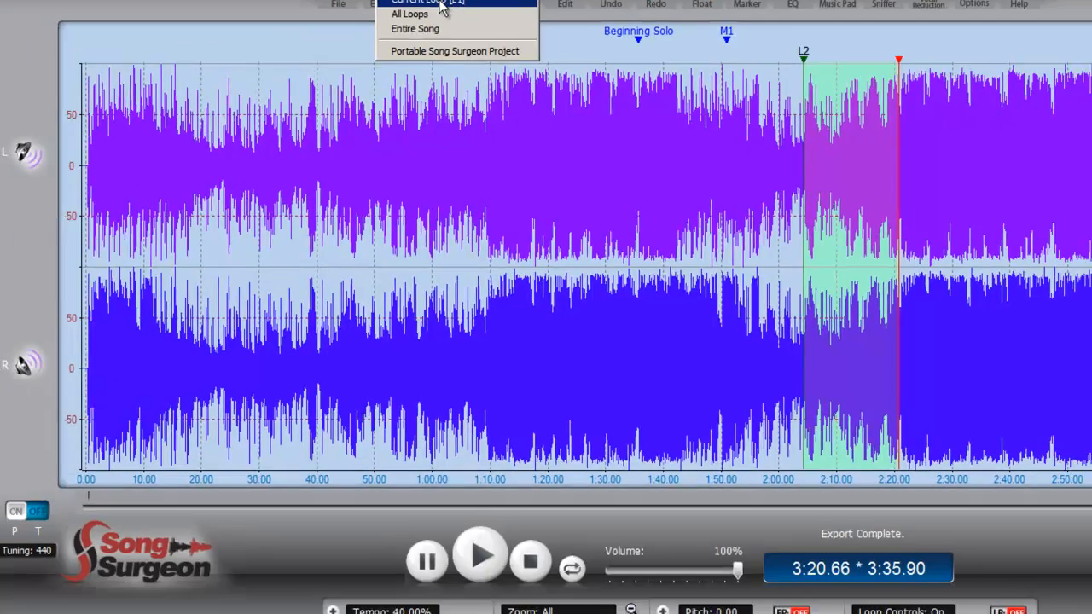
left_click(426, 3)
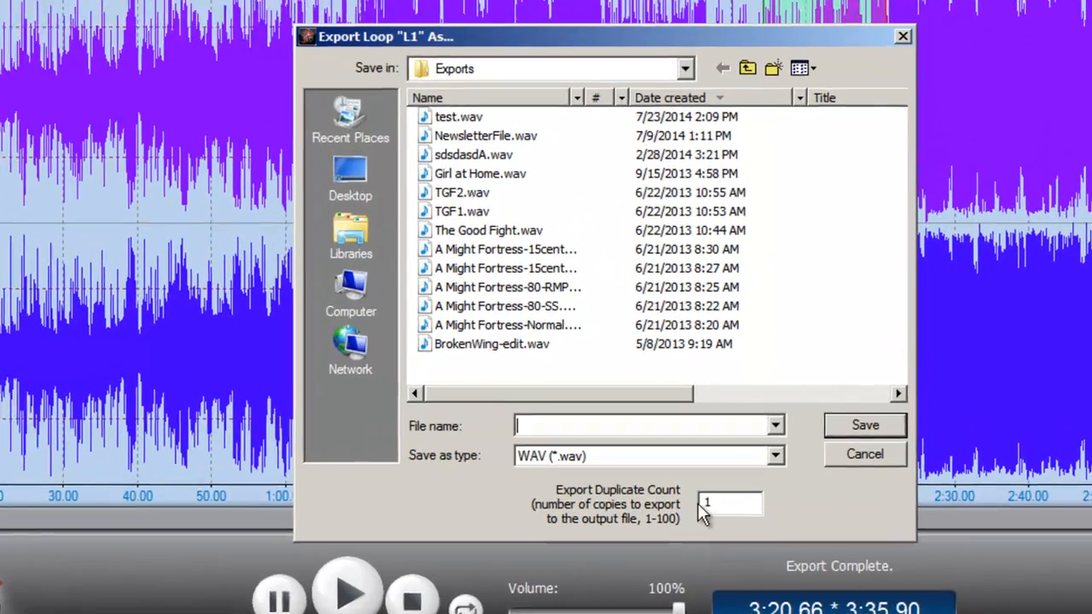
- Set the export duplicate count to 5, then cancel the loop export
left_click(730, 501)
type("5")
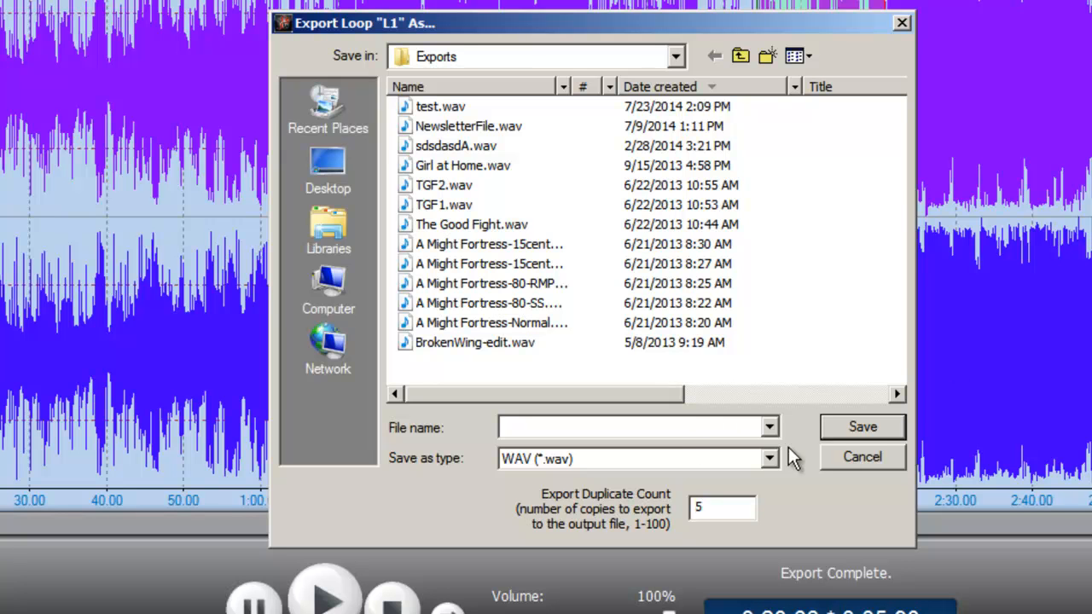
mouse_move(791, 456)
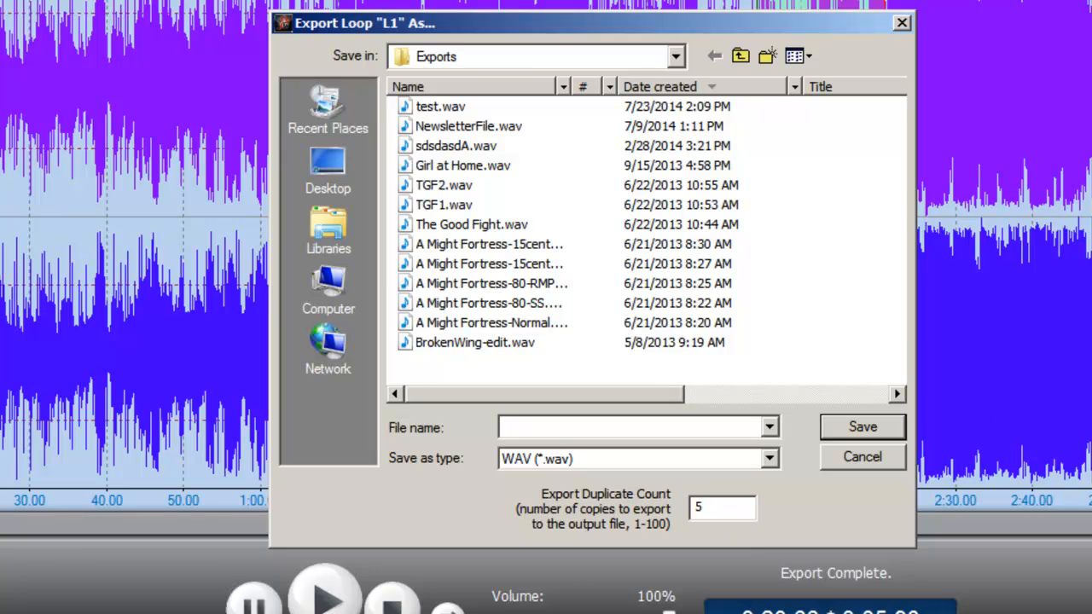
mouse_move(476, 508)
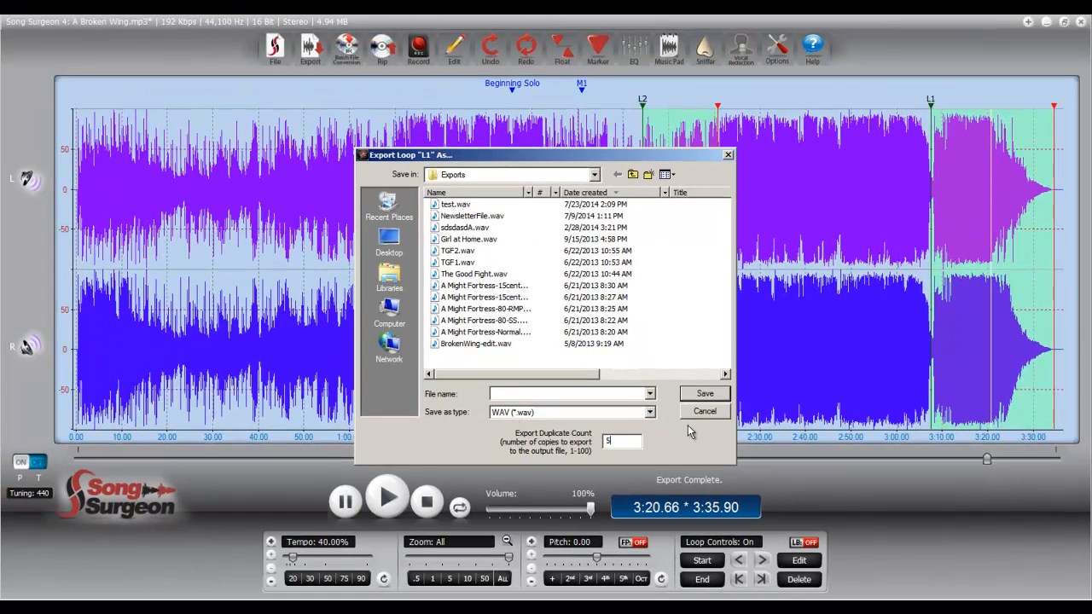
left_click(705, 411)
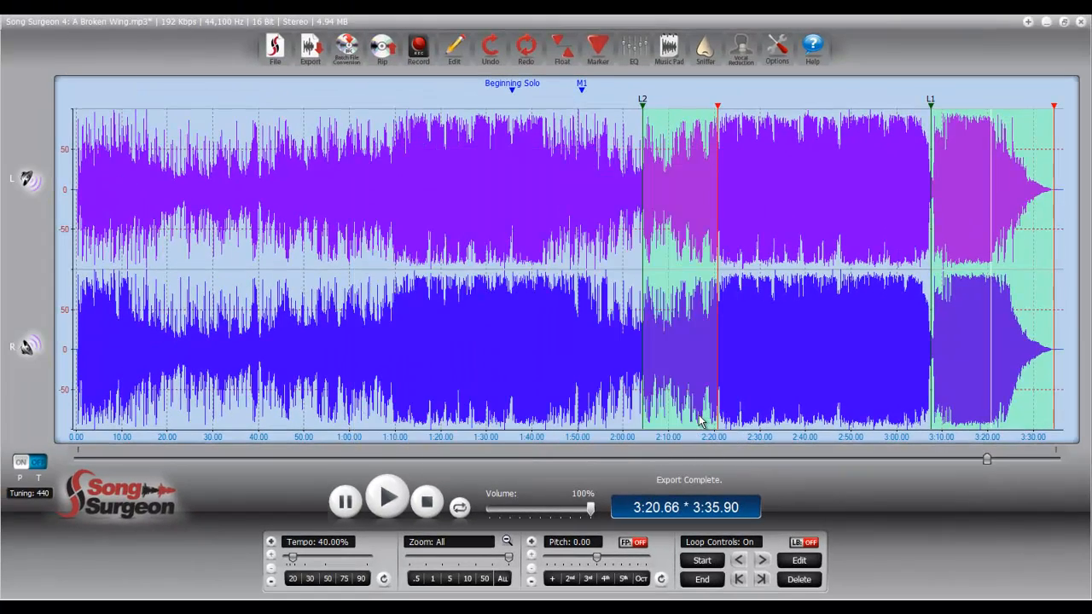
mouse_move(482, 512)
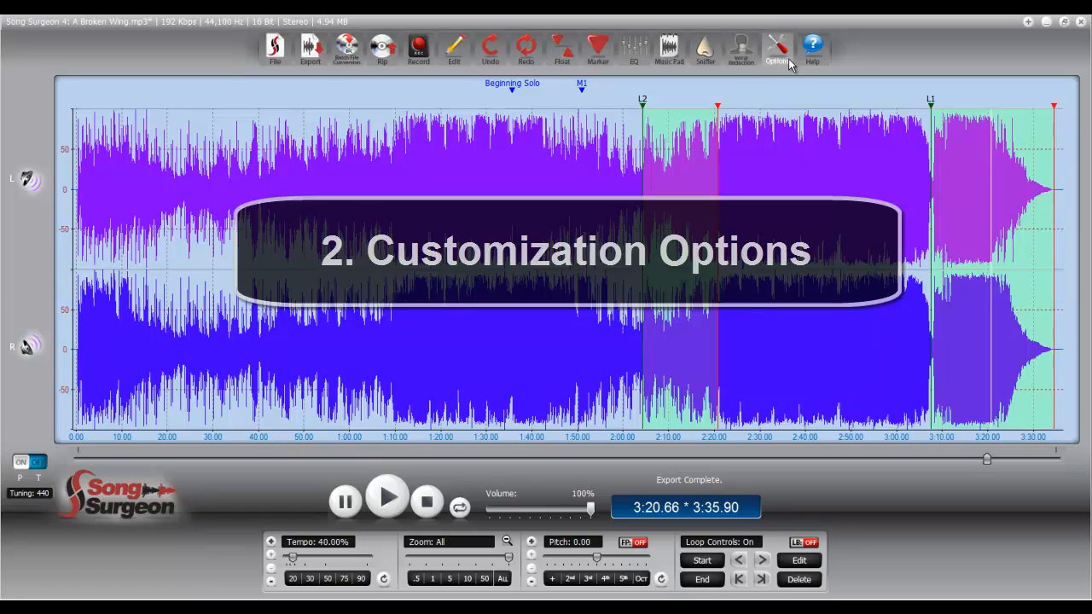
- Open the Default File Locations and Options window from the toolbar
left_click(776, 47)
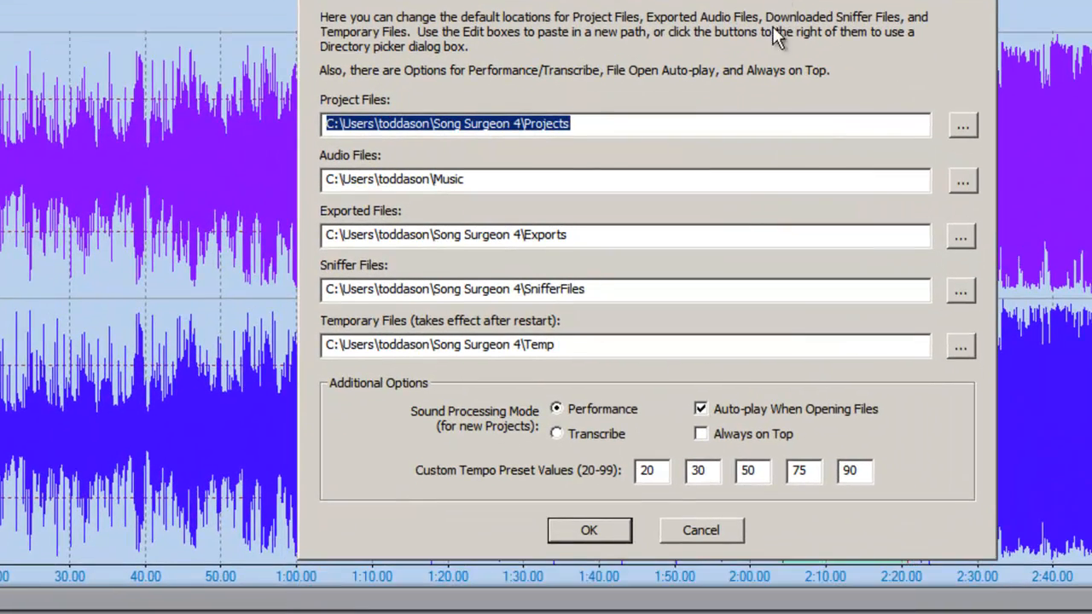
mouse_move(819, 490)
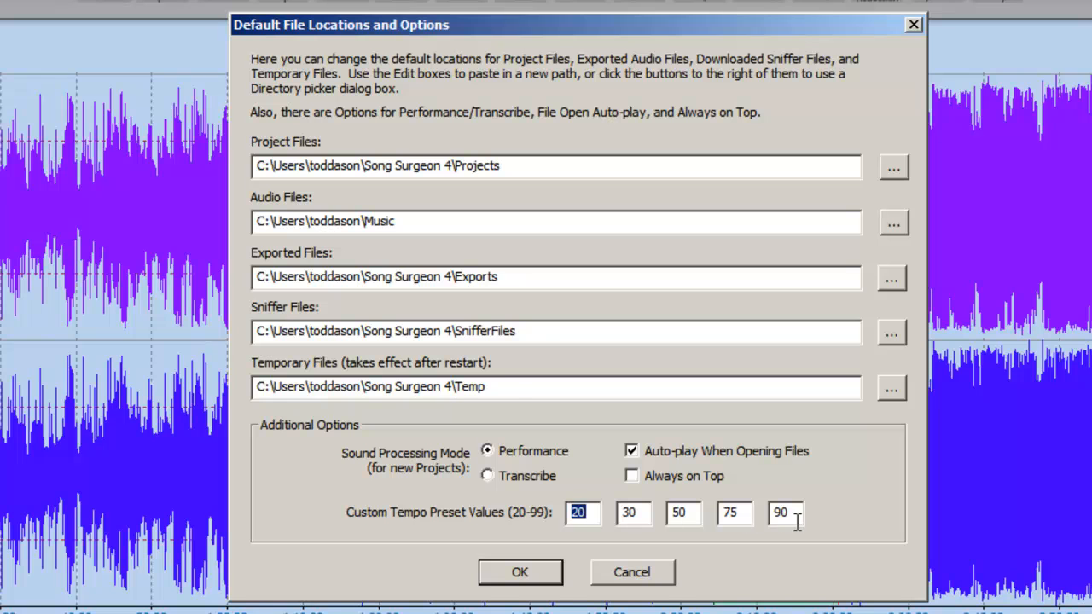
mouse_move(533, 521)
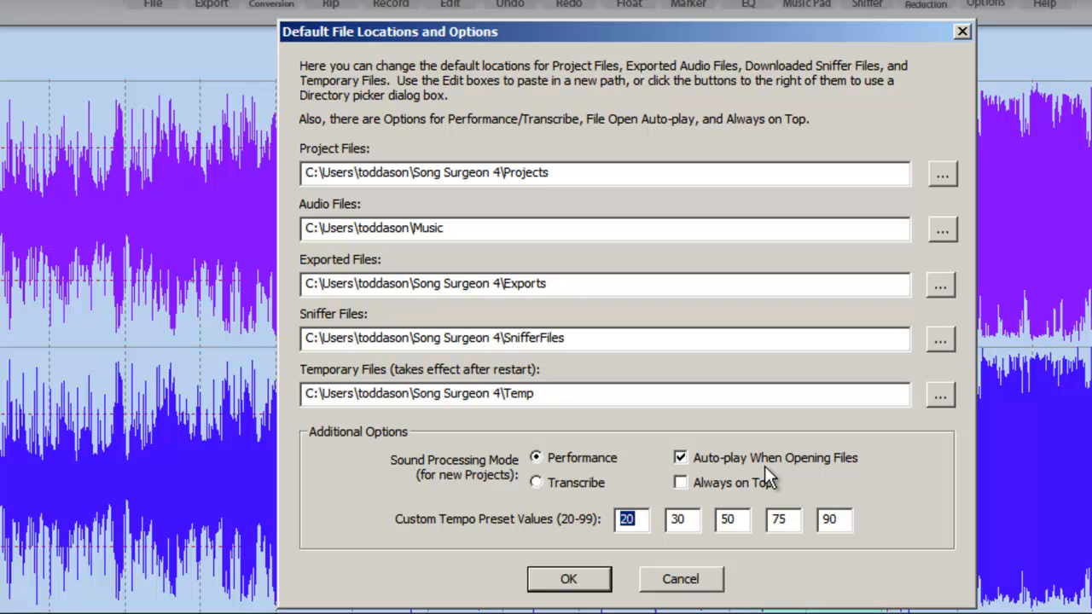
mouse_move(759, 474)
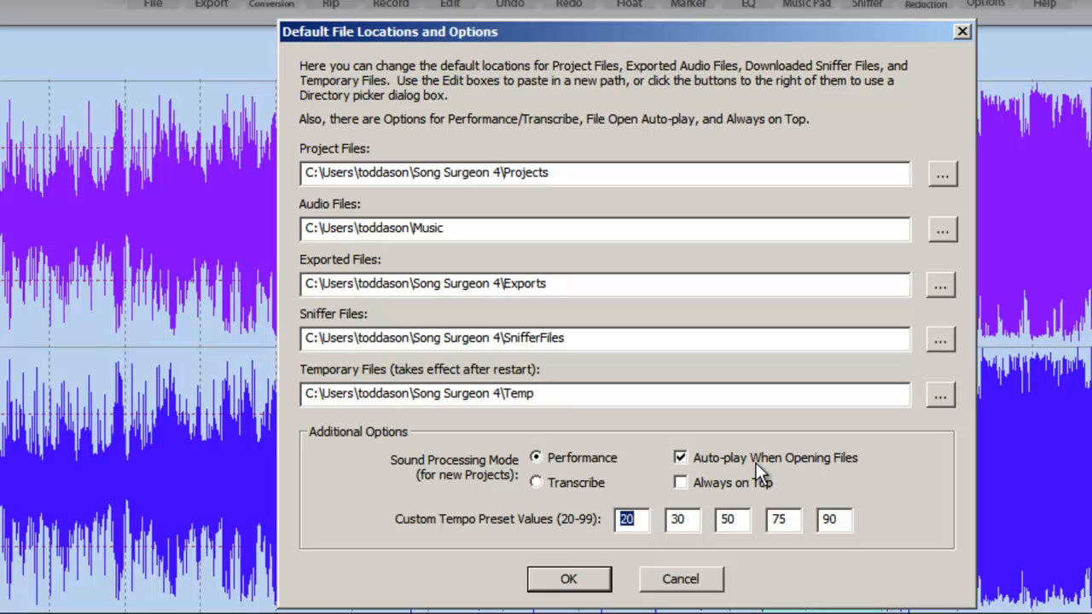
mouse_move(570, 493)
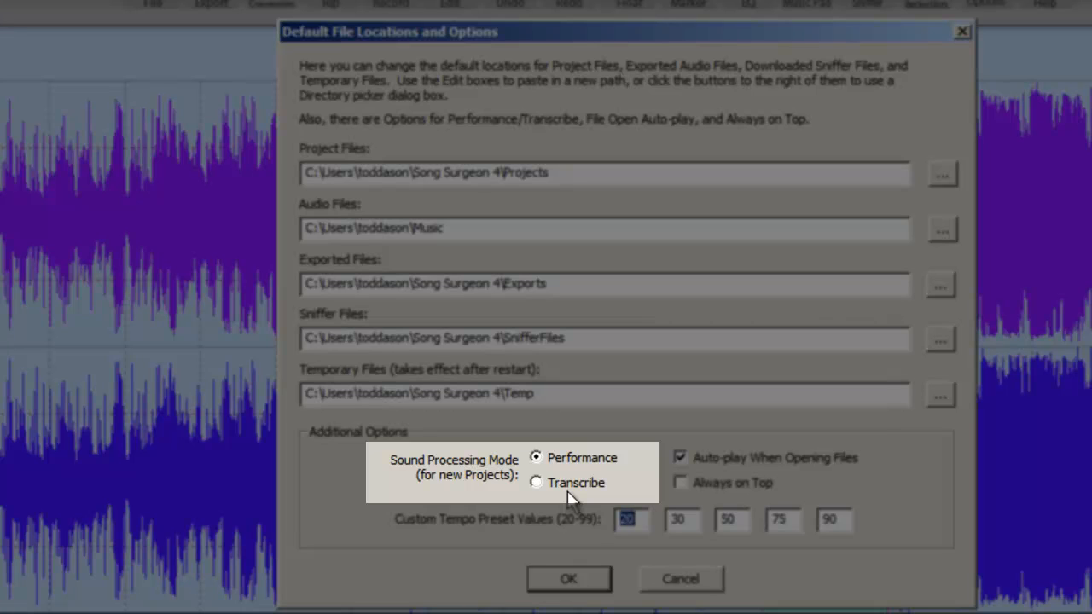
mouse_move(550, 463)
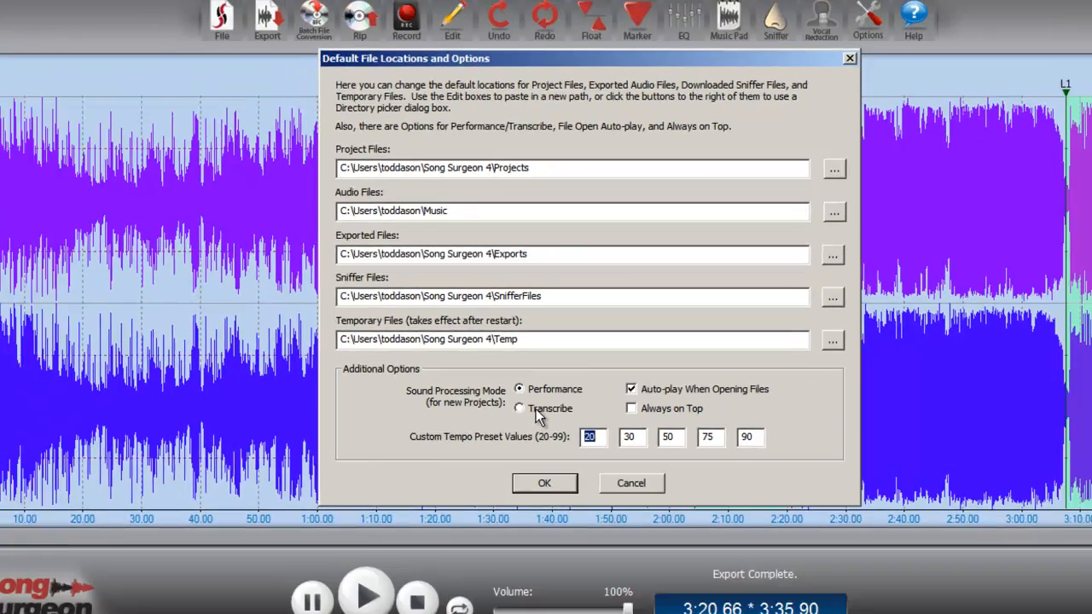
- Confirm with OK to close the Default File Locations and Options dialog
left_click(544, 483)
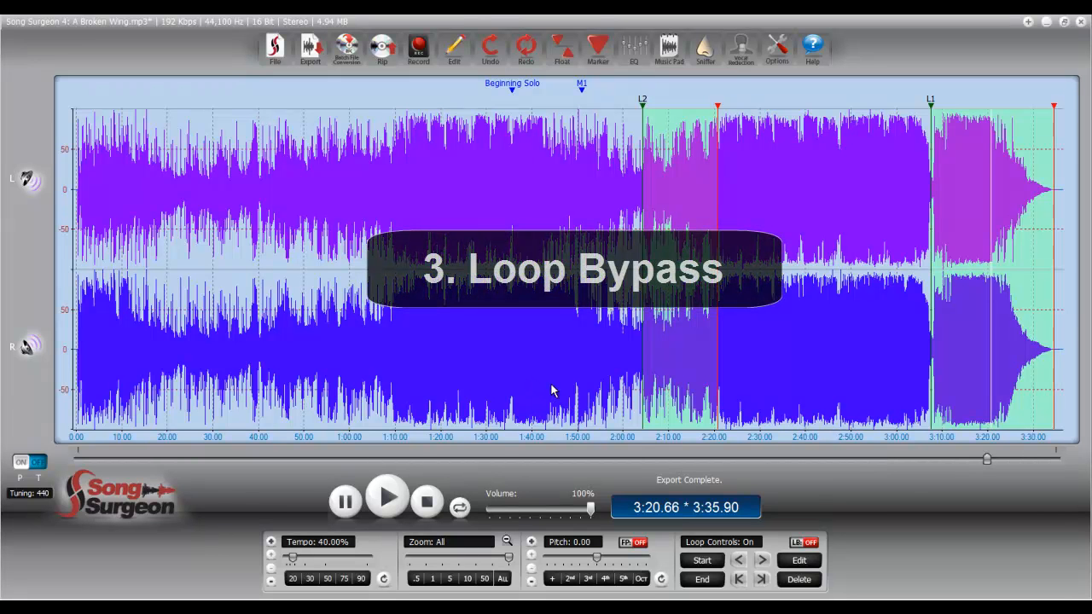
mouse_move(557, 395)
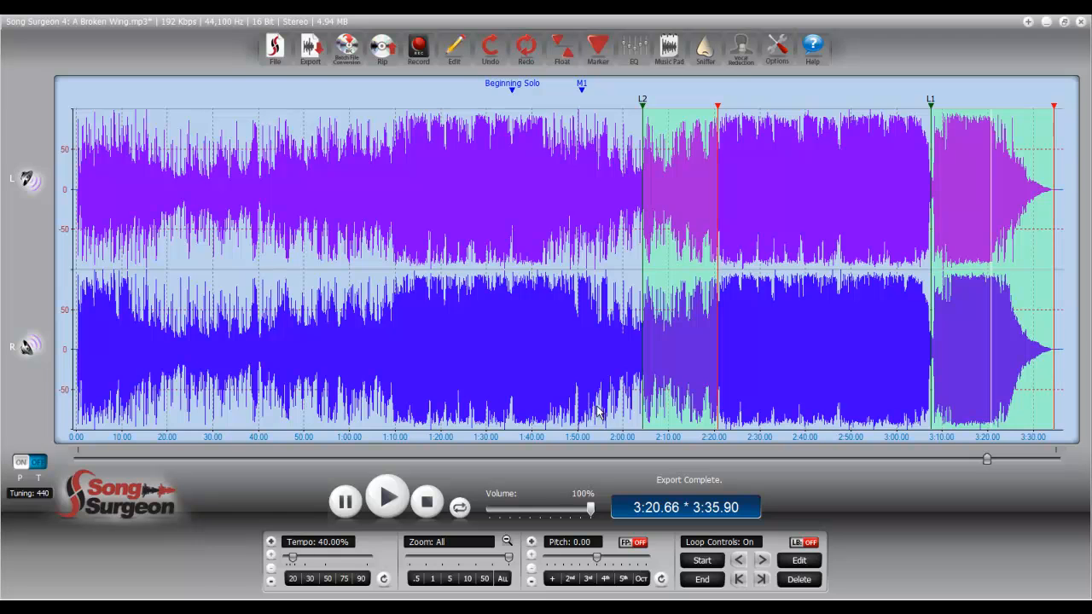
mouse_move(668, 263)
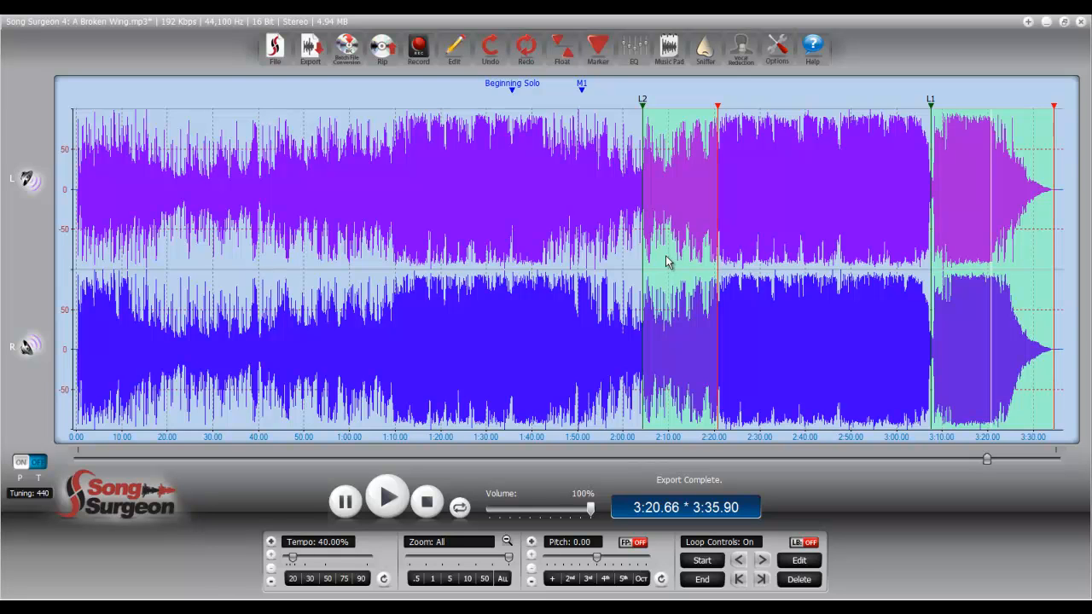
mouse_move(708, 165)
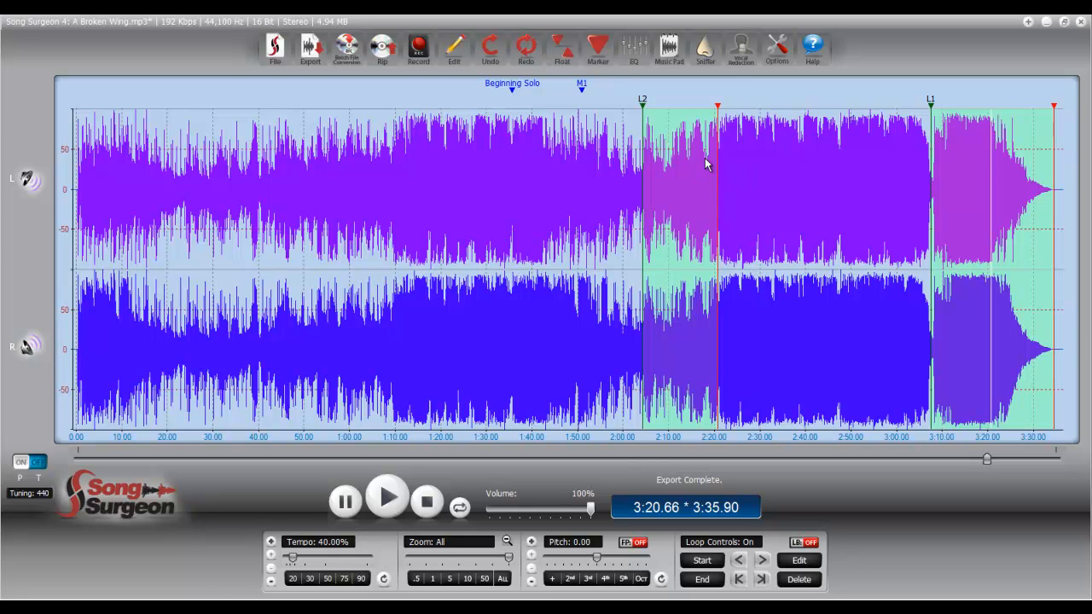
mouse_move(696, 164)
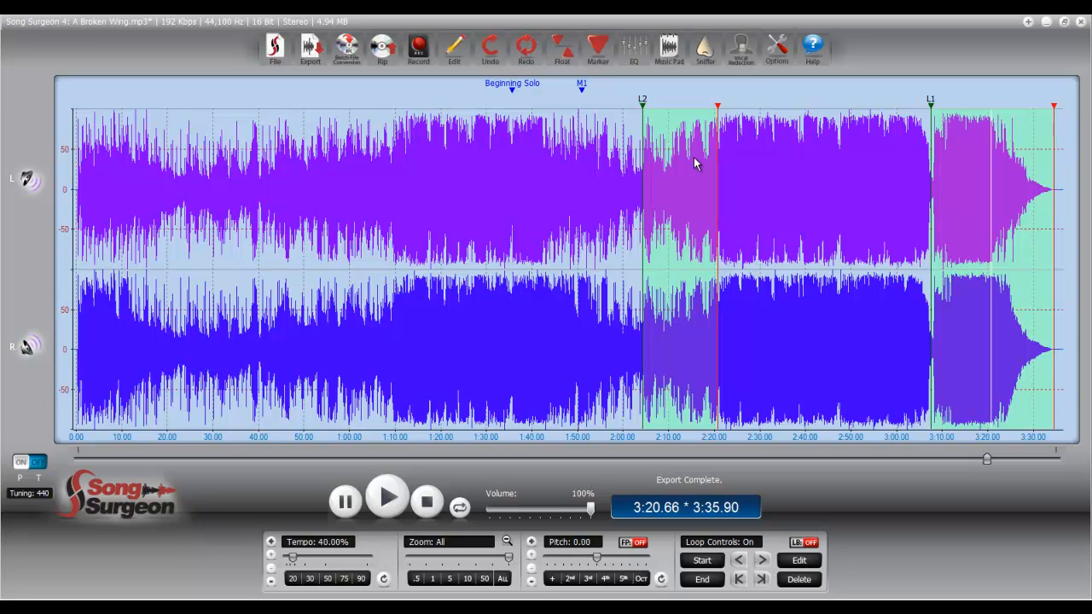
mouse_move(752, 224)
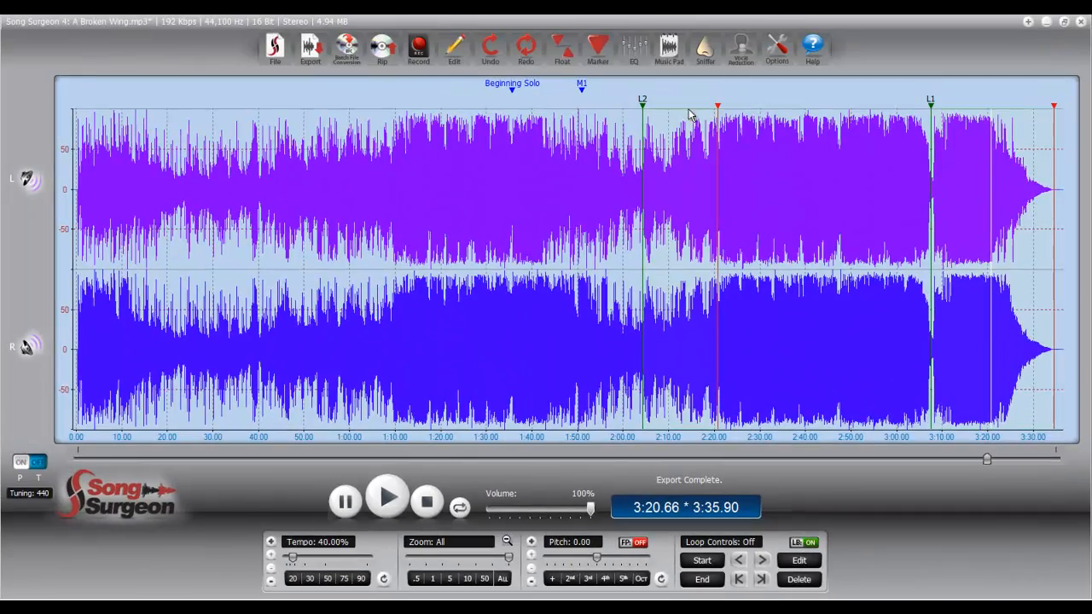
mouse_move(654, 109)
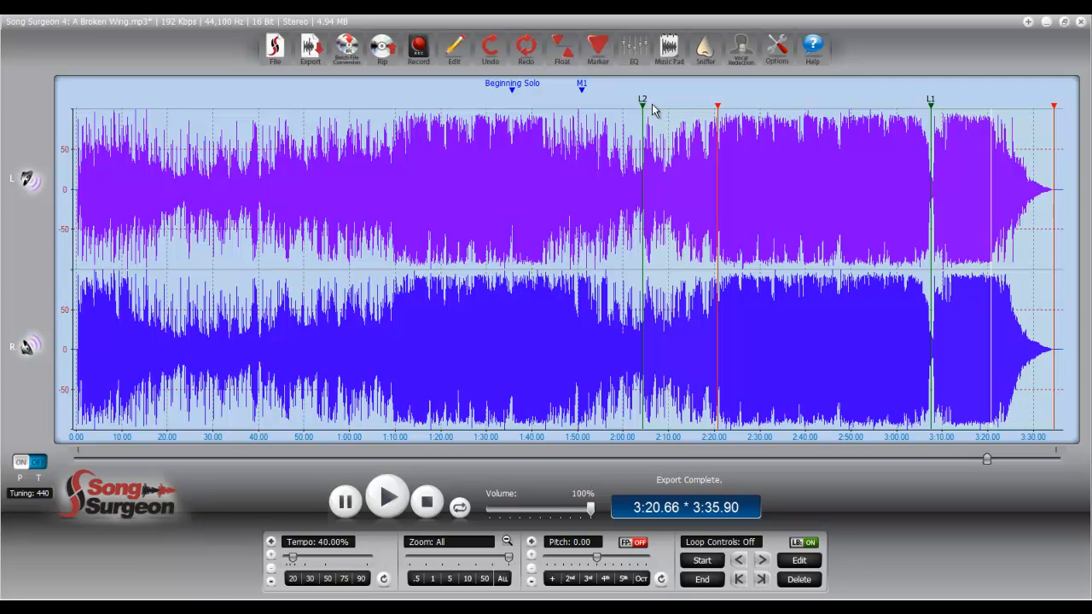
mouse_move(718, 115)
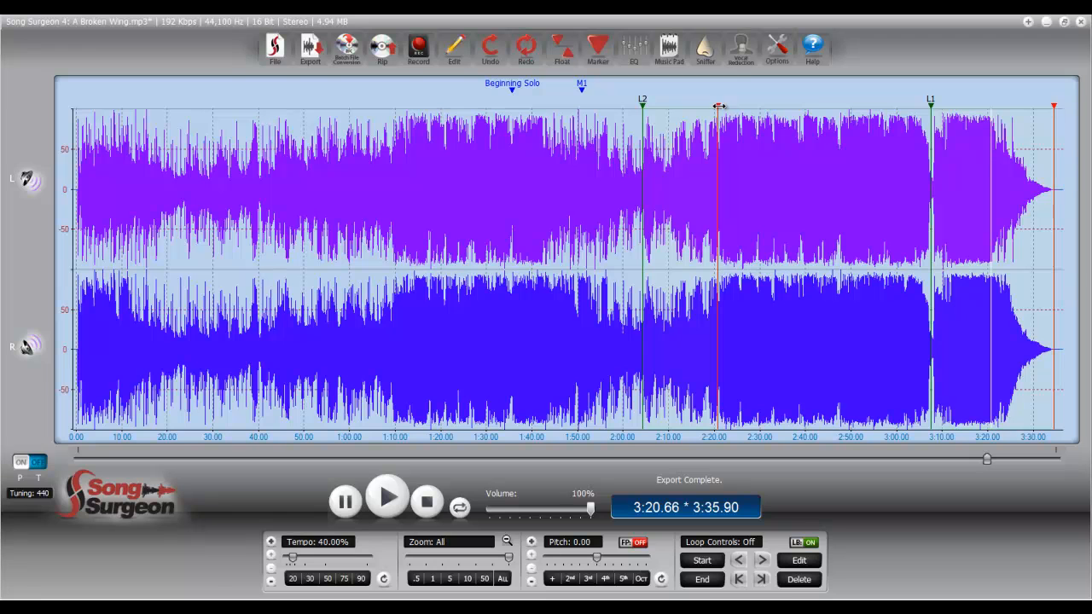
mouse_move(665, 125)
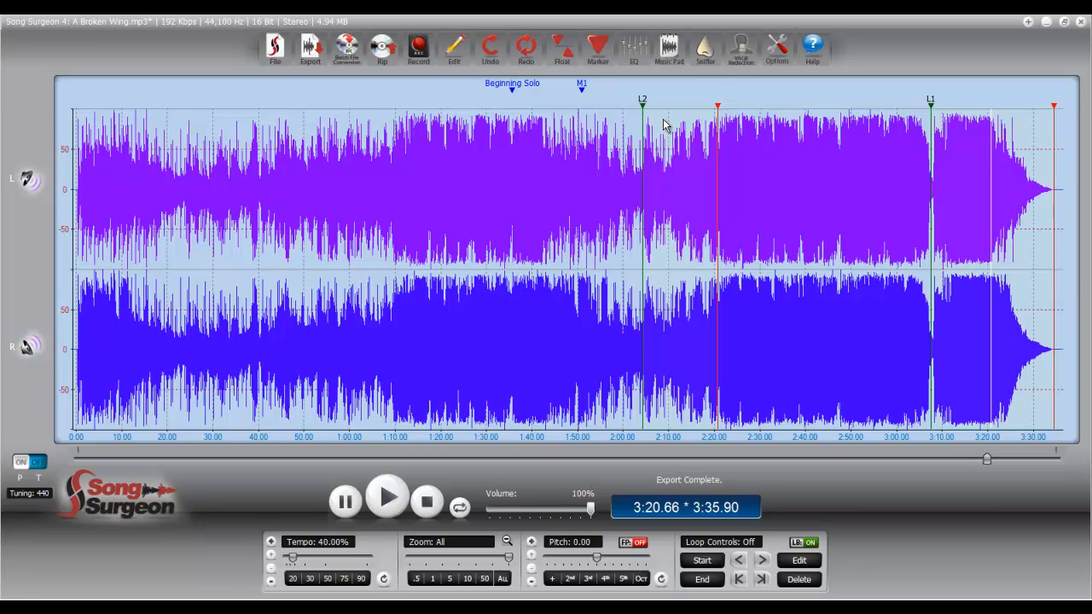
mouse_move(683, 151)
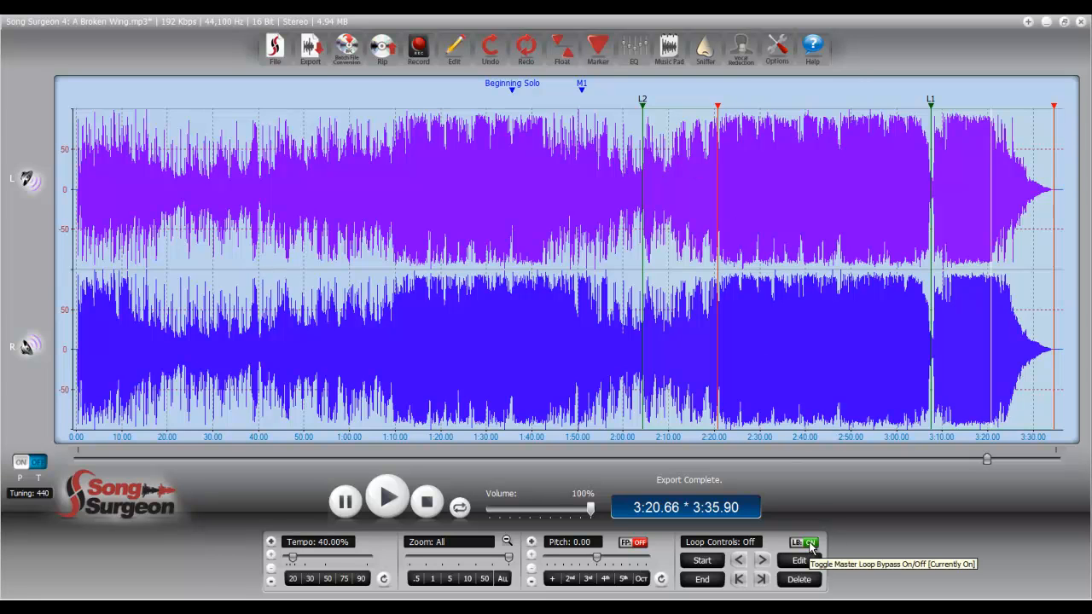
- Switch Master Loop Bypass off with the LB ON/OFF toggle
left_click(806, 543)
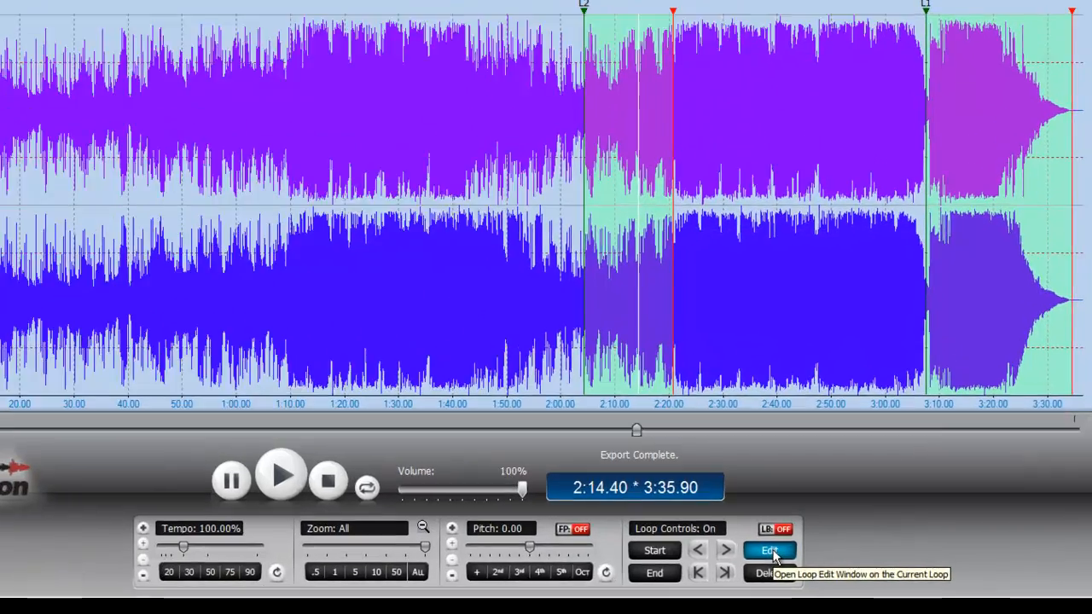
- Open the Edit Loop window for L2 and select the speed trainer End Tempo field
left_click(769, 550)
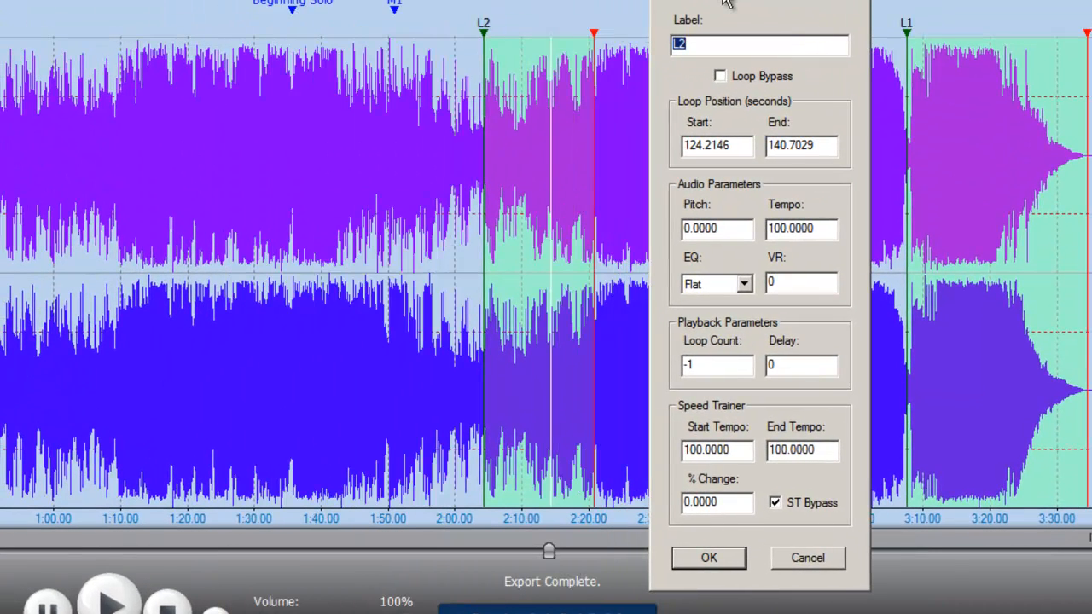
mouse_move(593, 15)
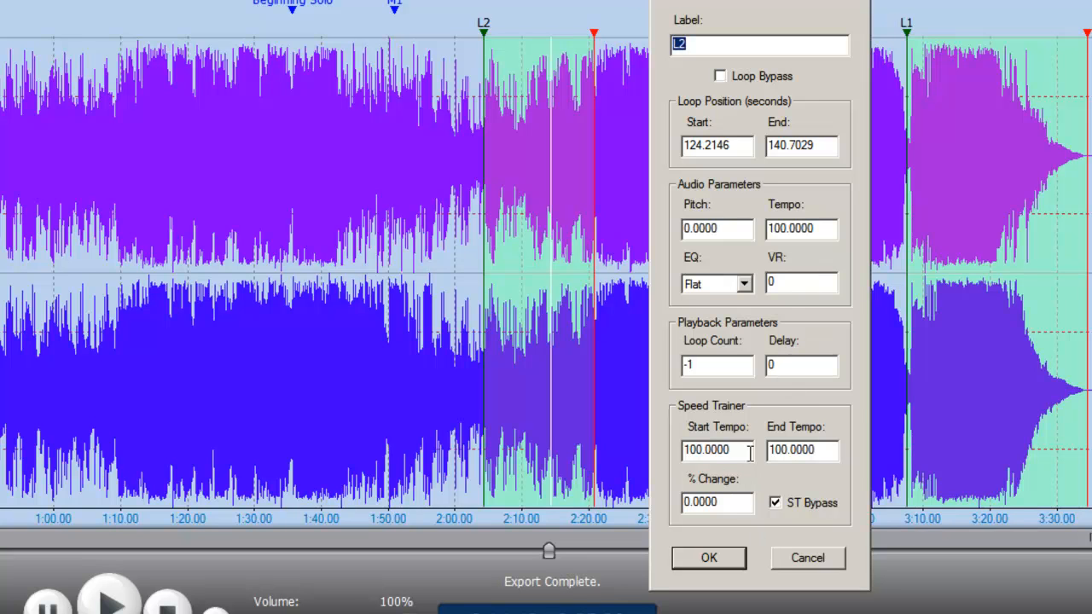
mouse_move(768, 482)
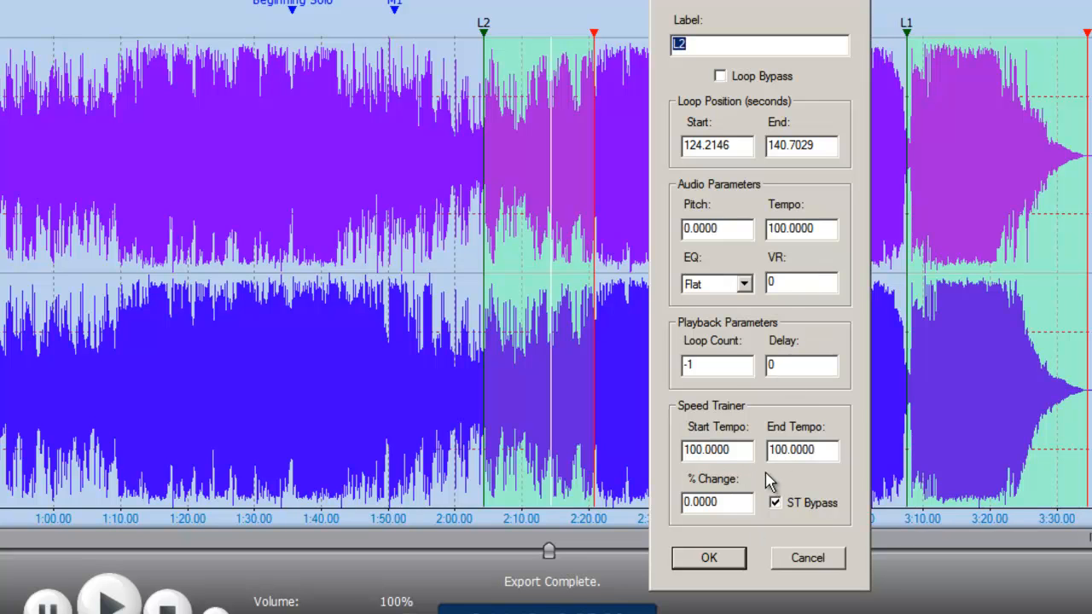
left_click(801, 450)
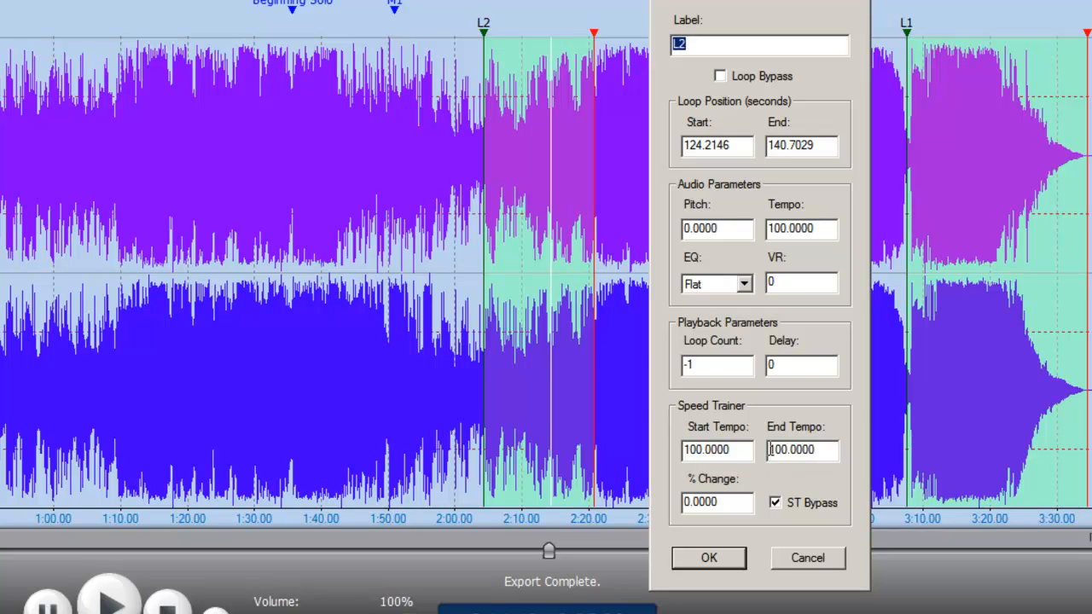
mouse_move(870, 371)
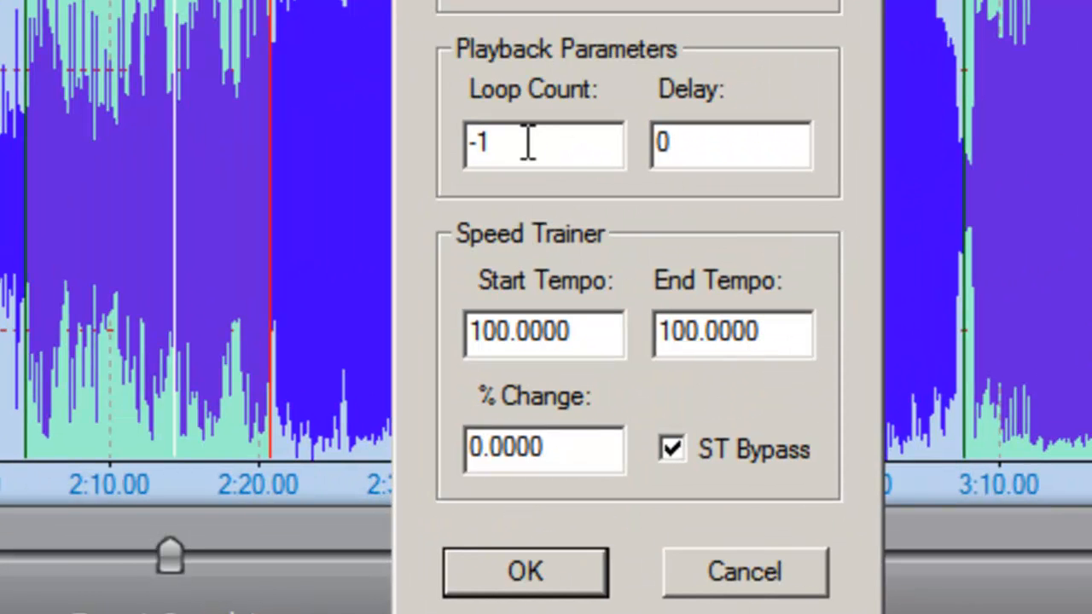
mouse_move(589, 145)
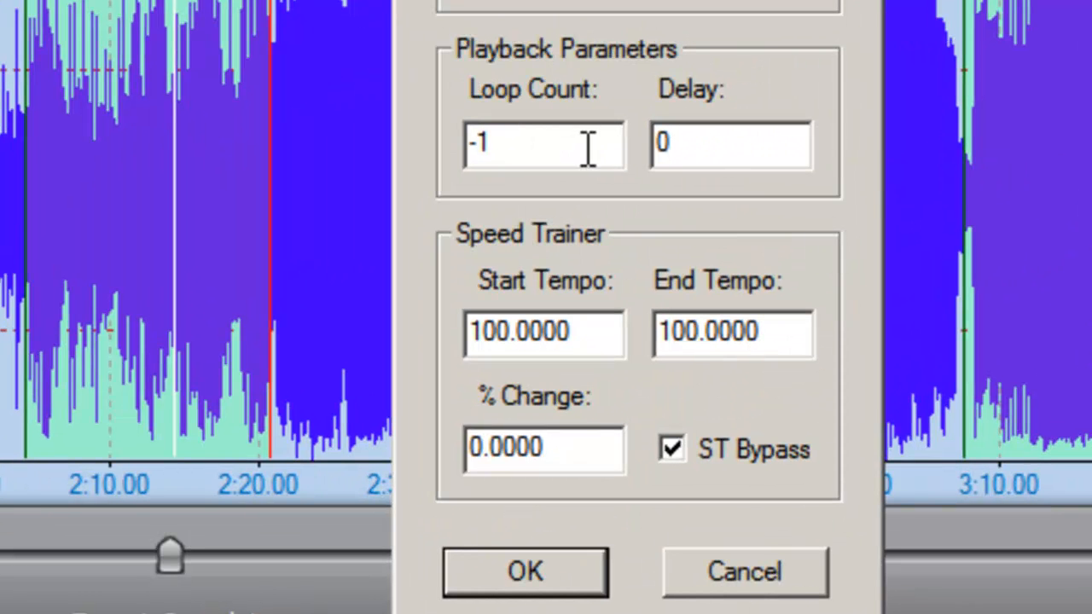
mouse_move(546, 145)
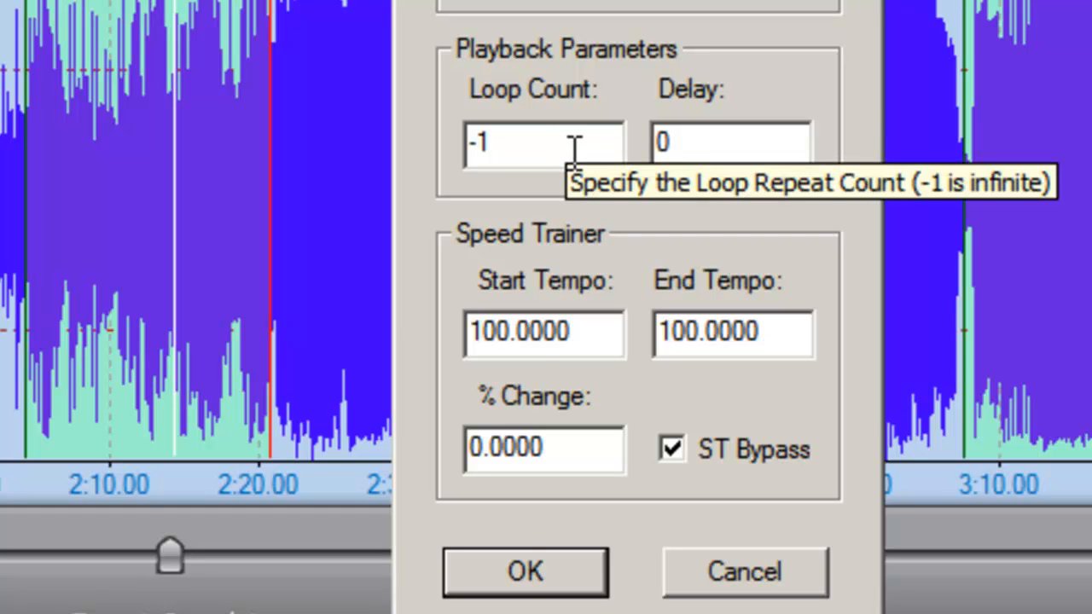
mouse_move(559, 145)
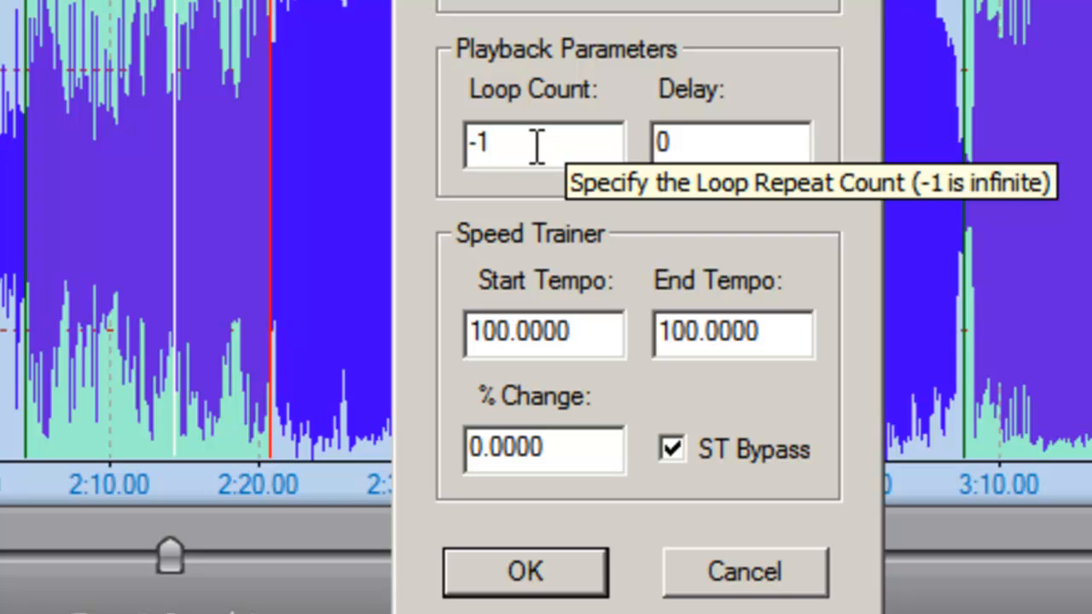
mouse_move(543, 154)
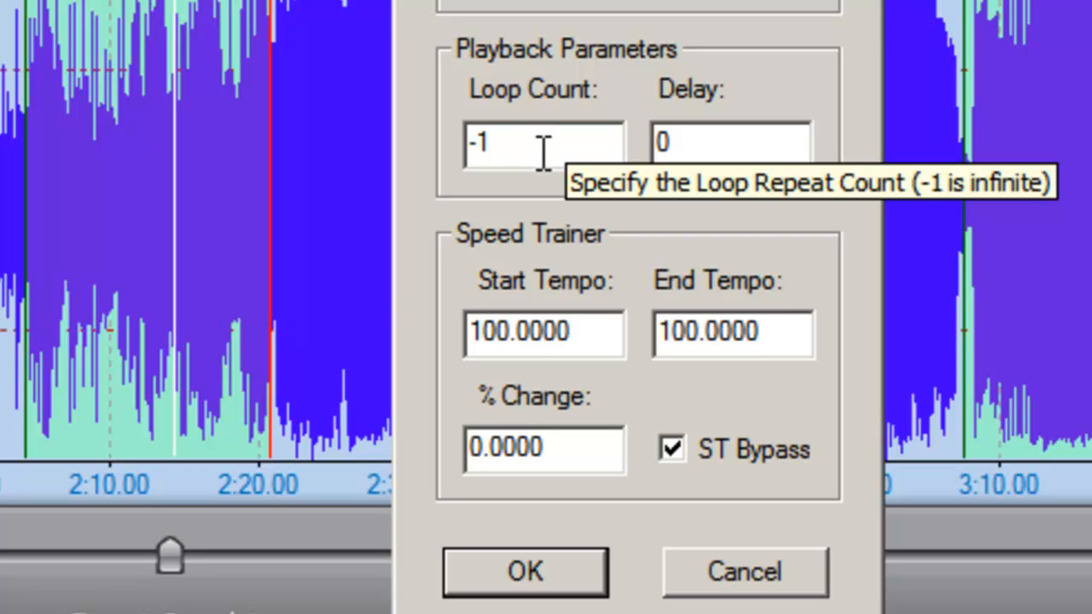
mouse_move(153, 39)
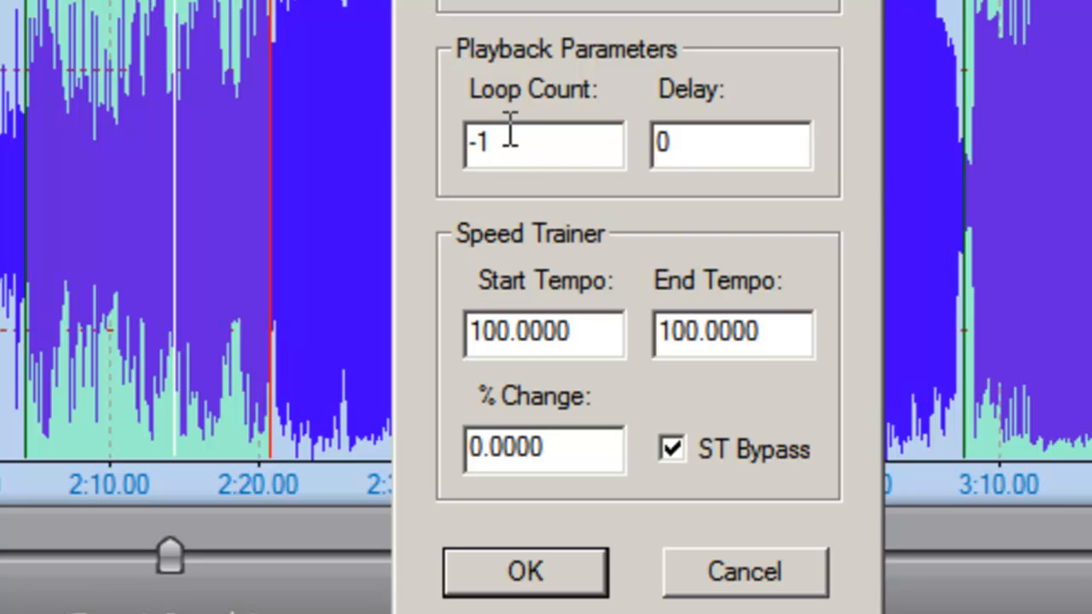
mouse_move(544, 143)
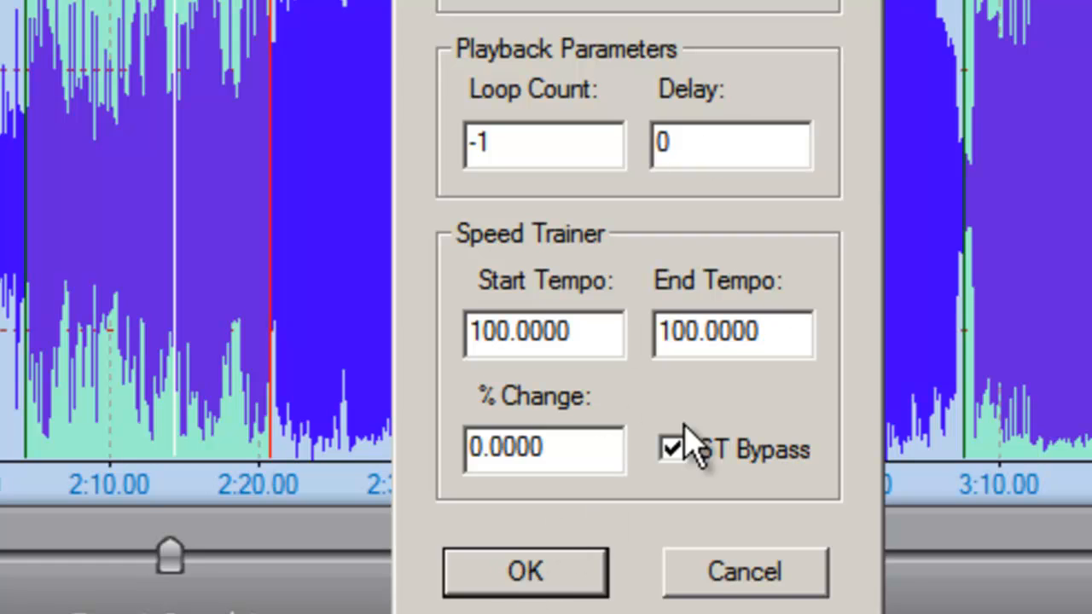
mouse_move(598, 141)
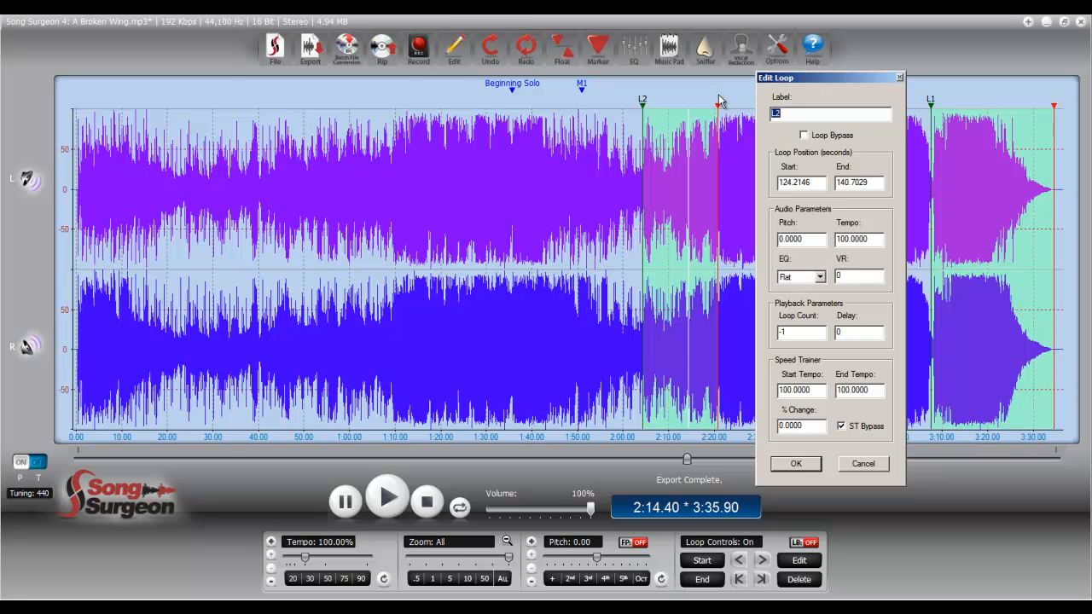
left_click(795, 463)
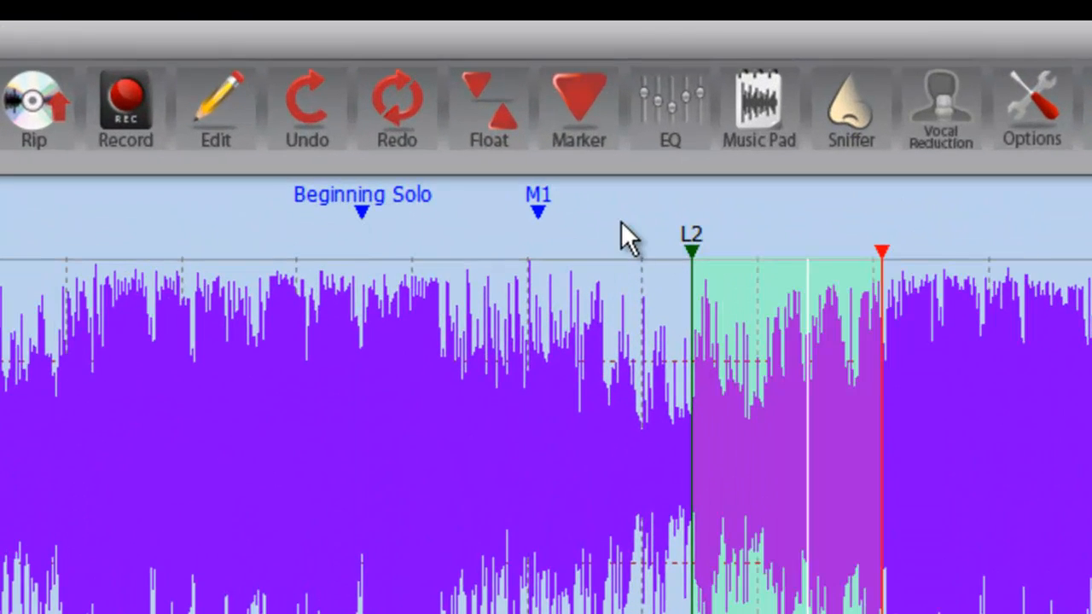
mouse_move(537, 209)
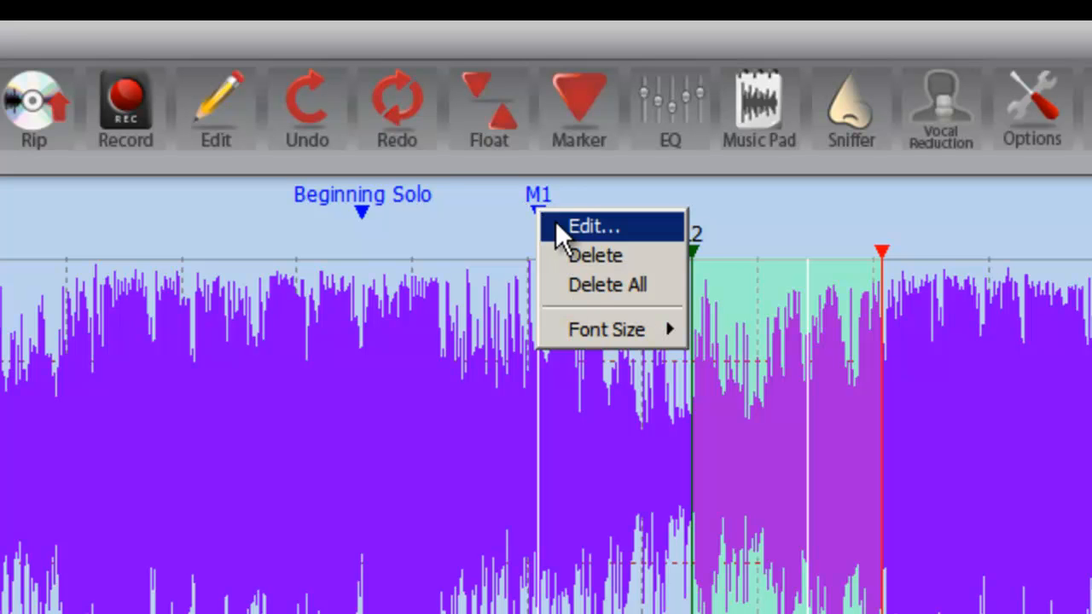
mouse_move(606, 330)
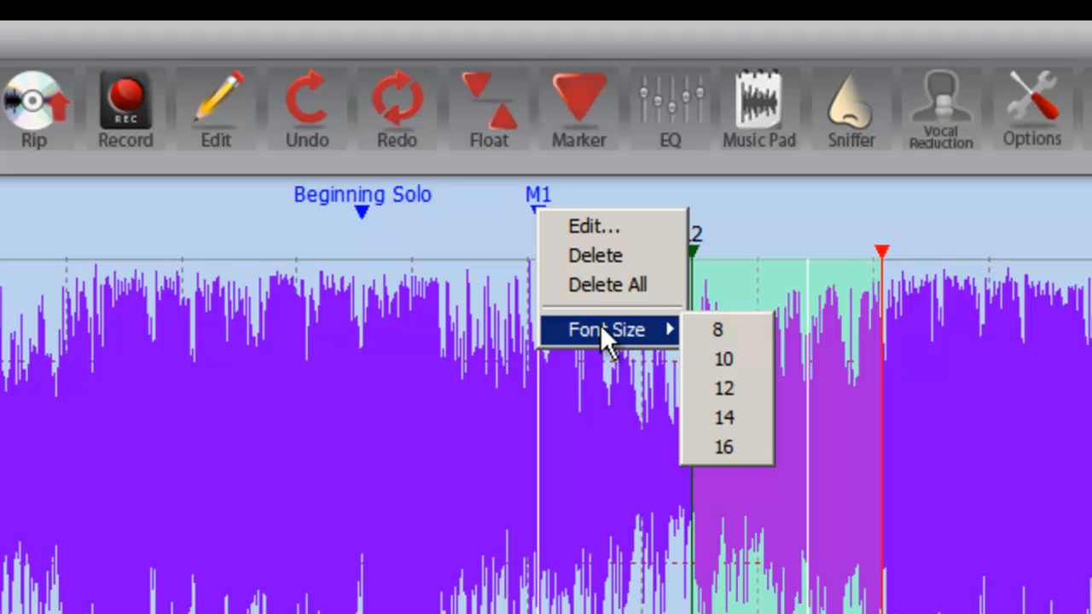
mouse_move(726, 389)
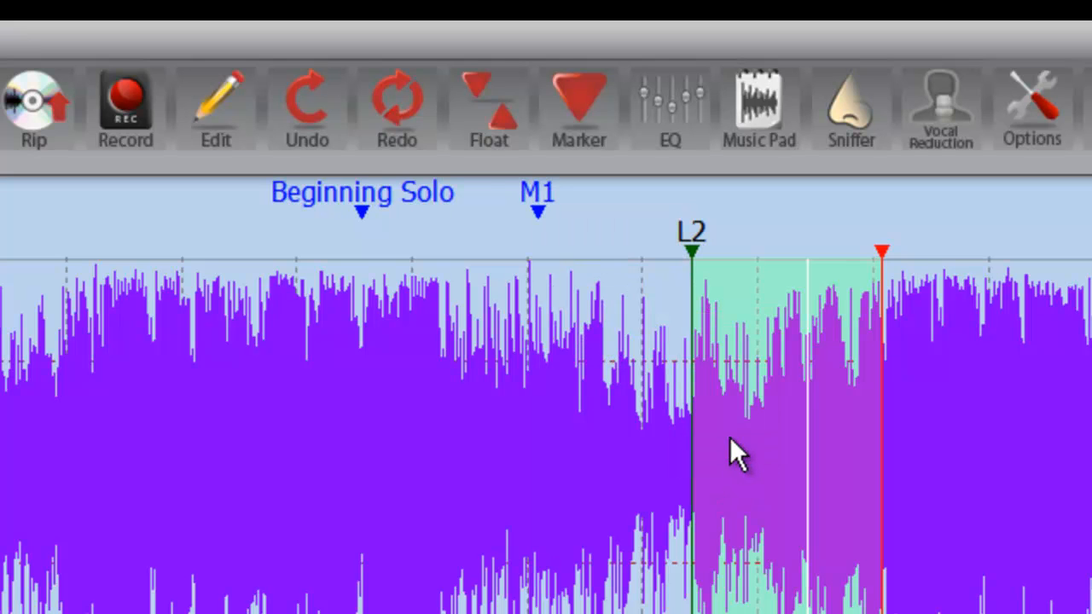
mouse_move(540, 216)
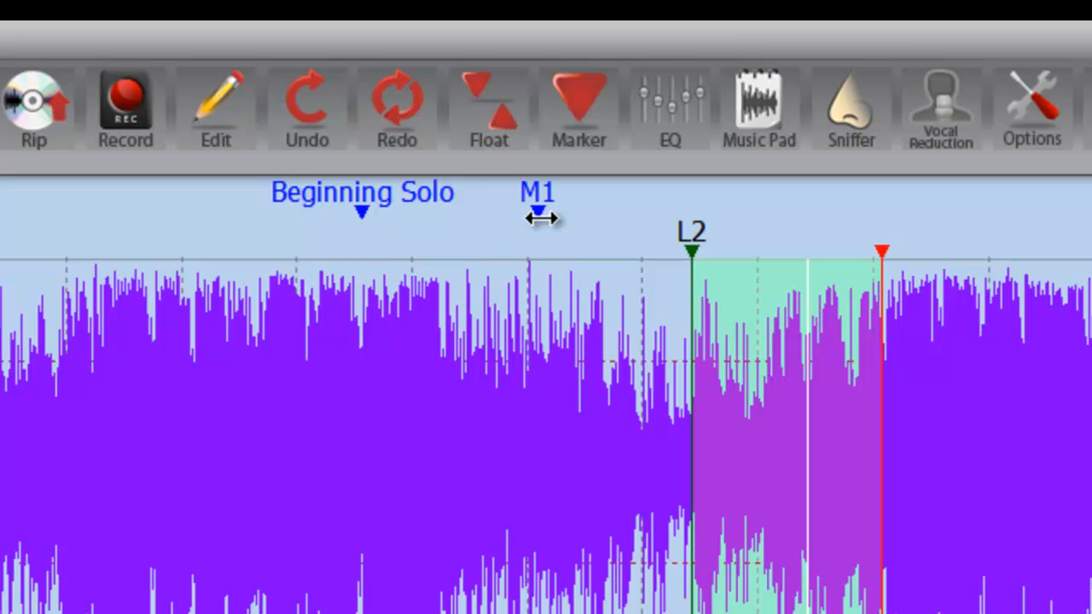
mouse_move(555, 231)
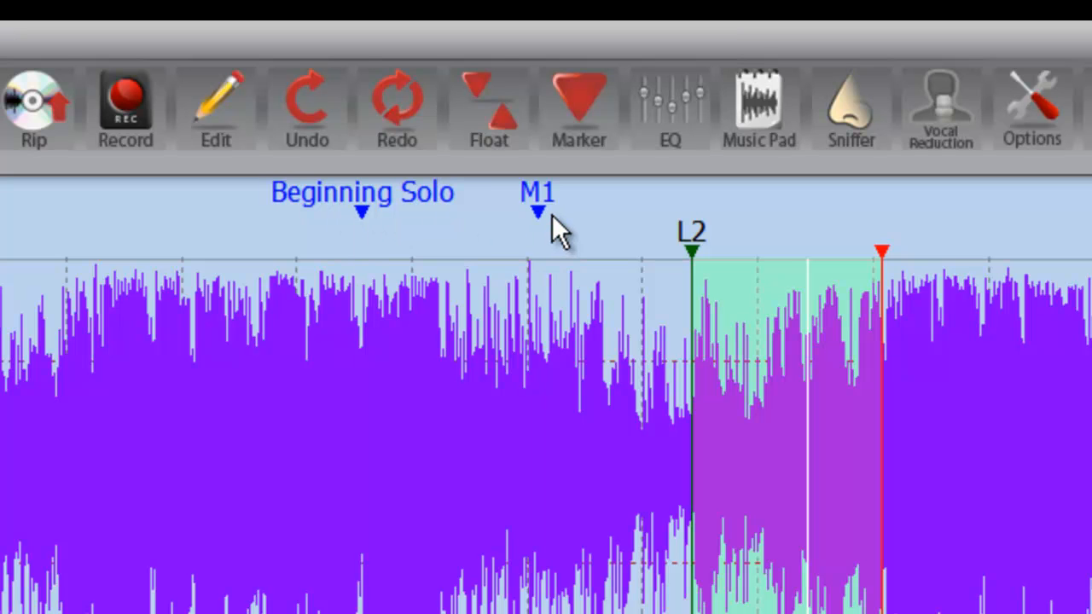